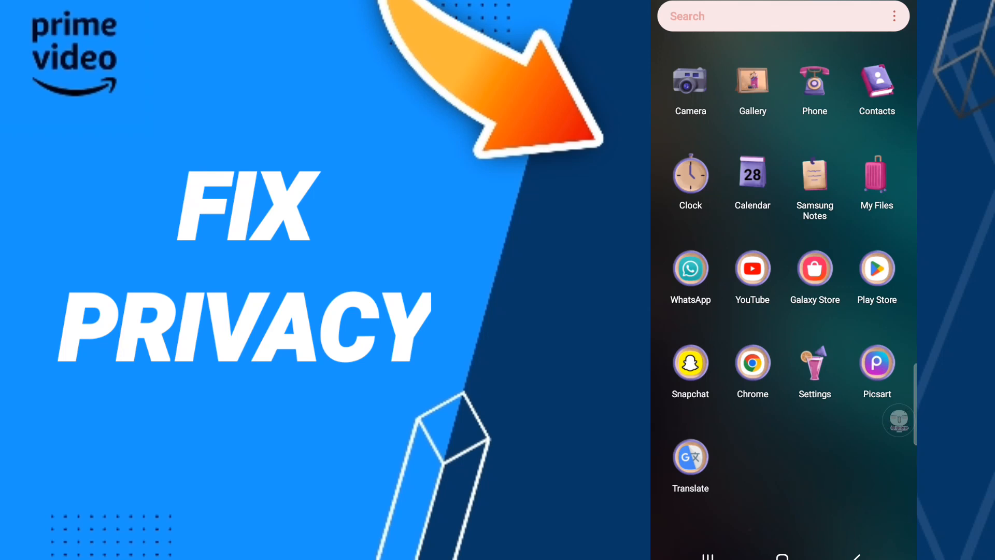
- Launch the Settings app from the app drawer
{"action": "left_click", "coordinate": [815, 360]}
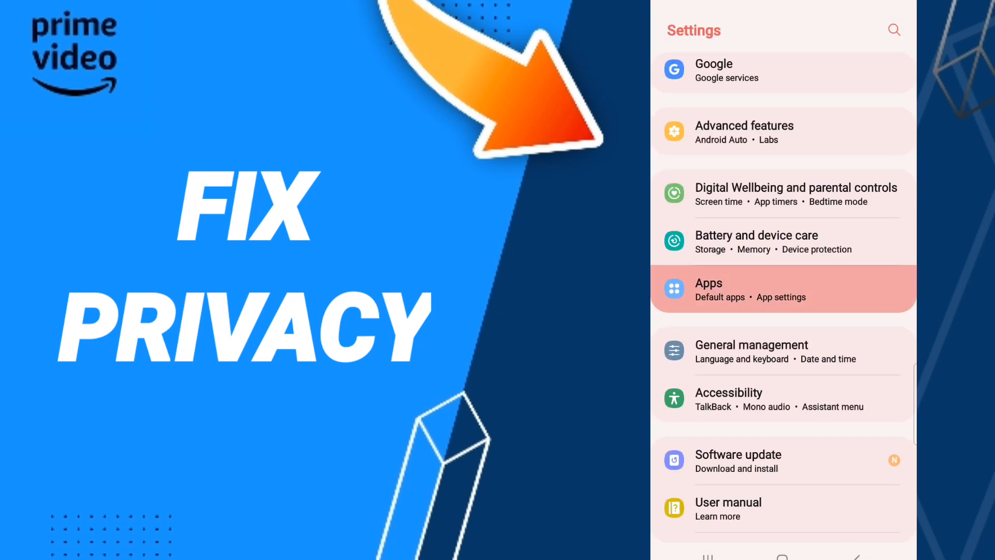
- Under Apps, scroll to Prime Video and open its Storage page
{"action": "left_click", "coordinate": [783, 289]}
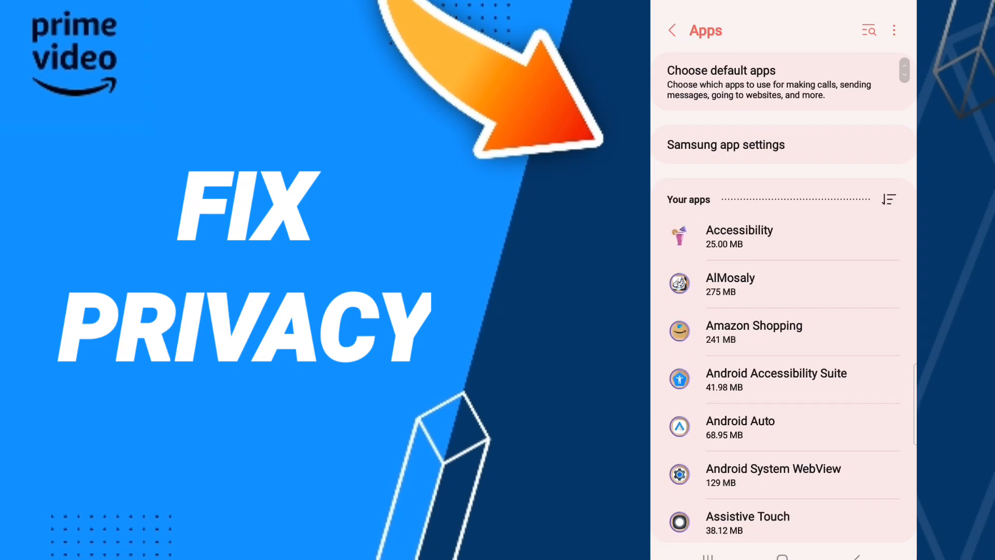
{"action": "scroll", "scroll_direction": "down", "scroll_amount": 3}
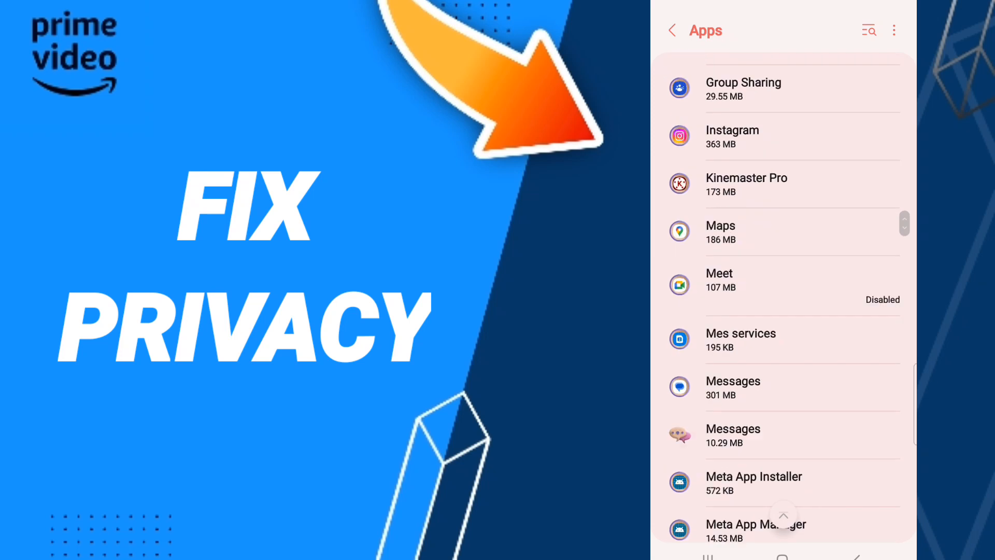
{"action": "scroll", "scroll_direction": "down", "scroll_amount": 3}
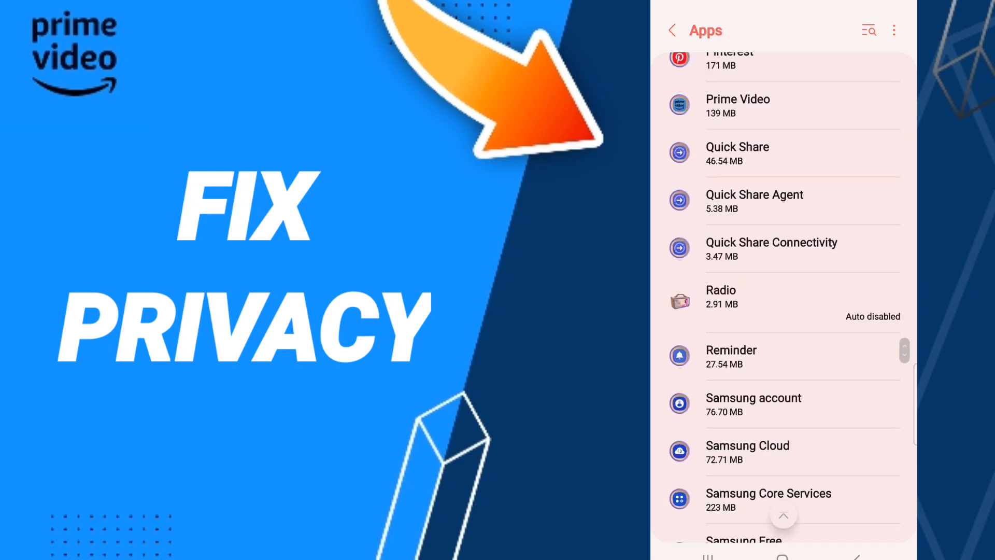
{"action": "scroll", "scroll_direction": "down", "scroll_amount": 3}
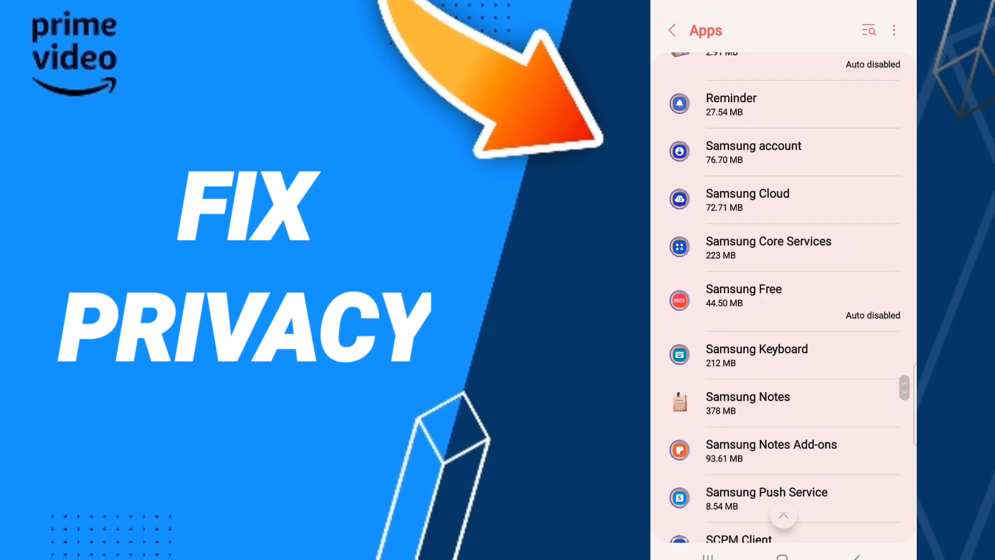
{"action": "scroll", "scroll_direction": "down", "scroll_amount": 3}
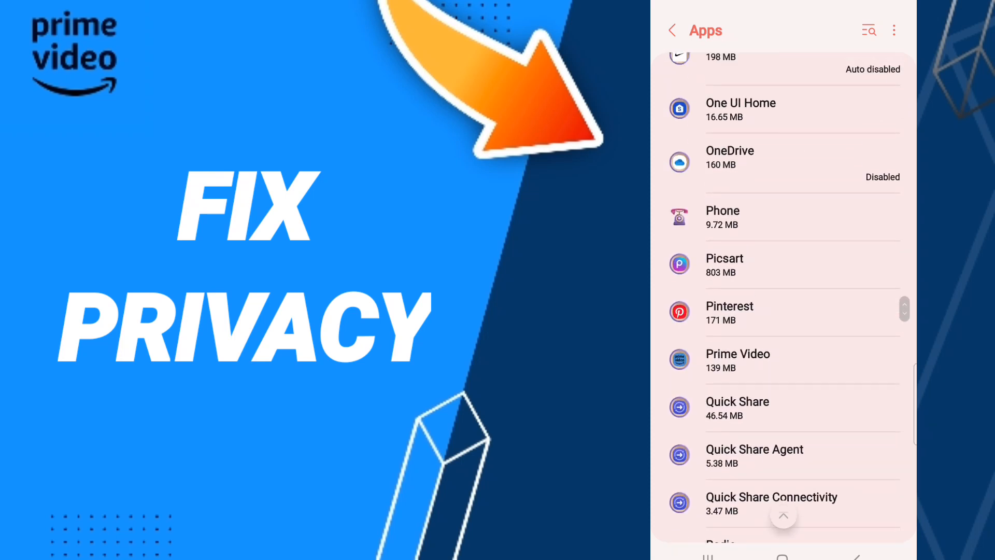
{"action": "left_click", "coordinate": [738, 360]}
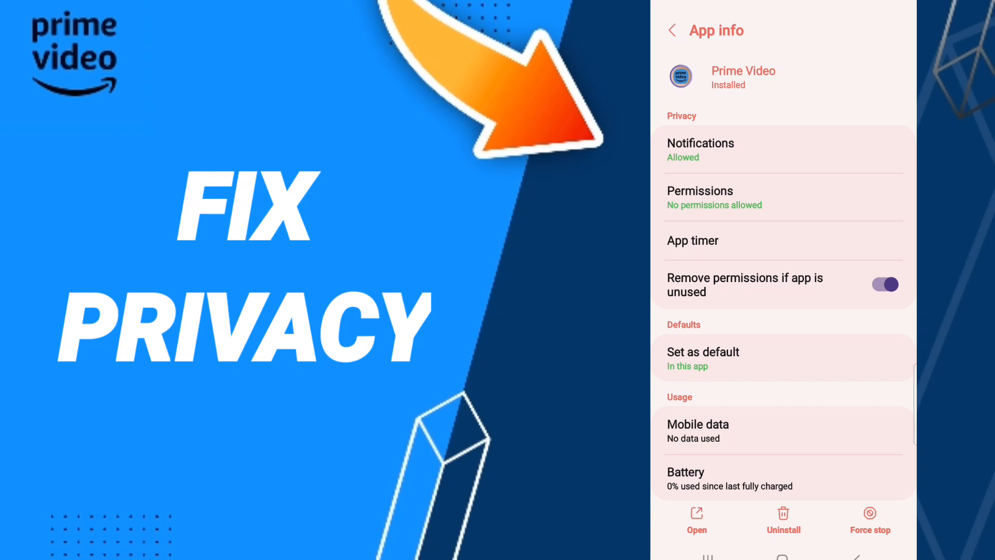
{"action": "left_click", "coordinate": [870, 520]}
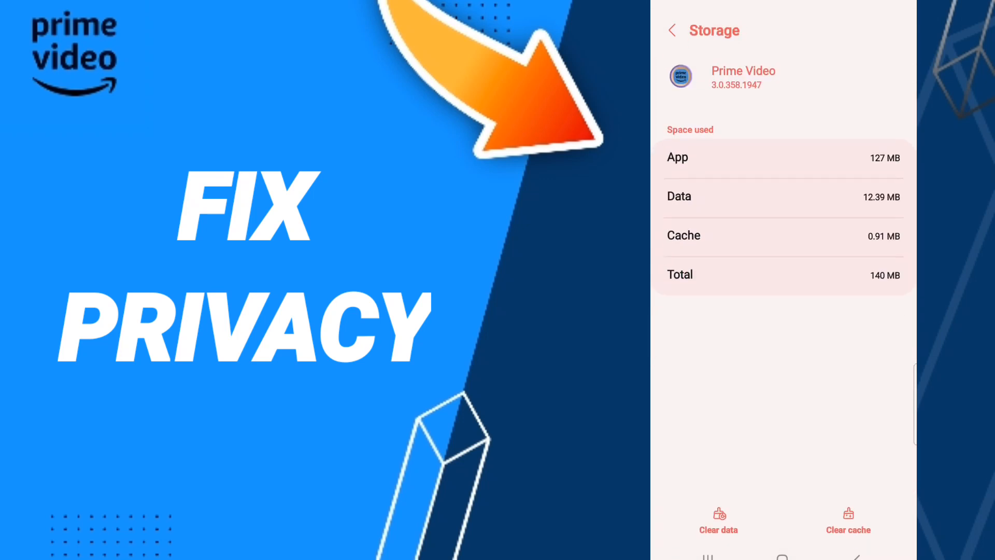
- Trigger Clear cache for Prime Video's 0.91 MB of cached files
{"action": "left_click", "coordinate": [848, 521]}
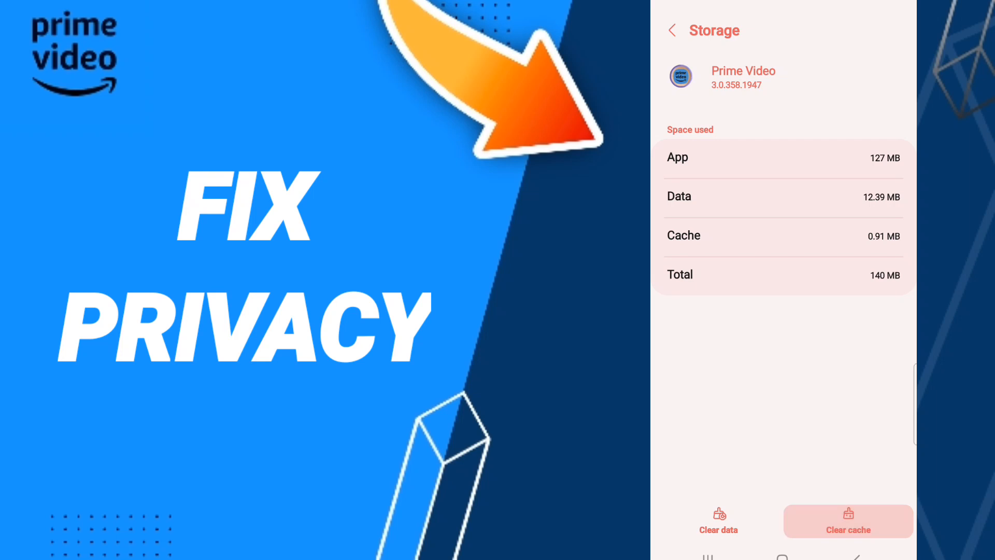